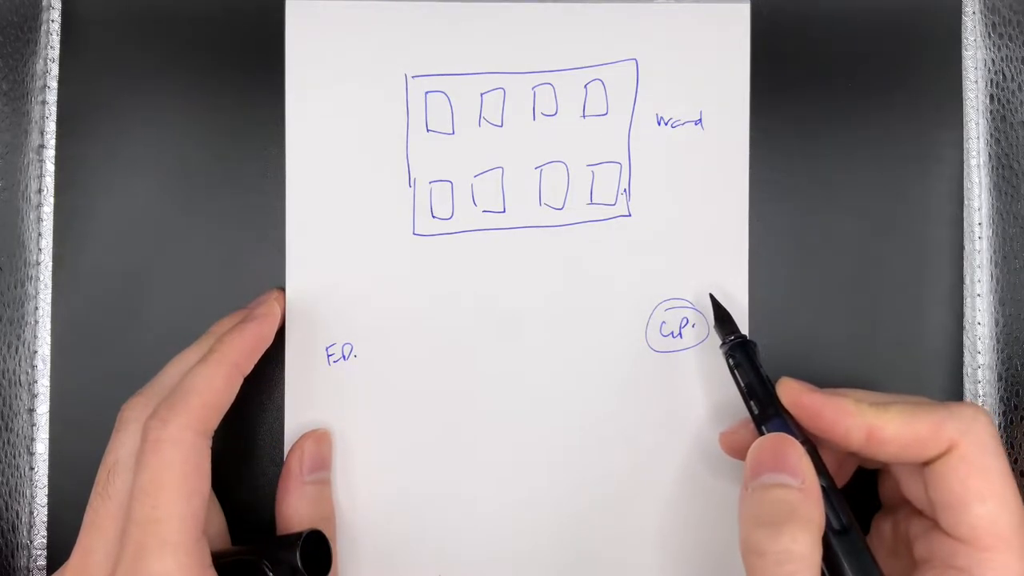
{"action": "left_click_drag", "start_coordinate": [657, 138], "coordinate": [705, 137]}
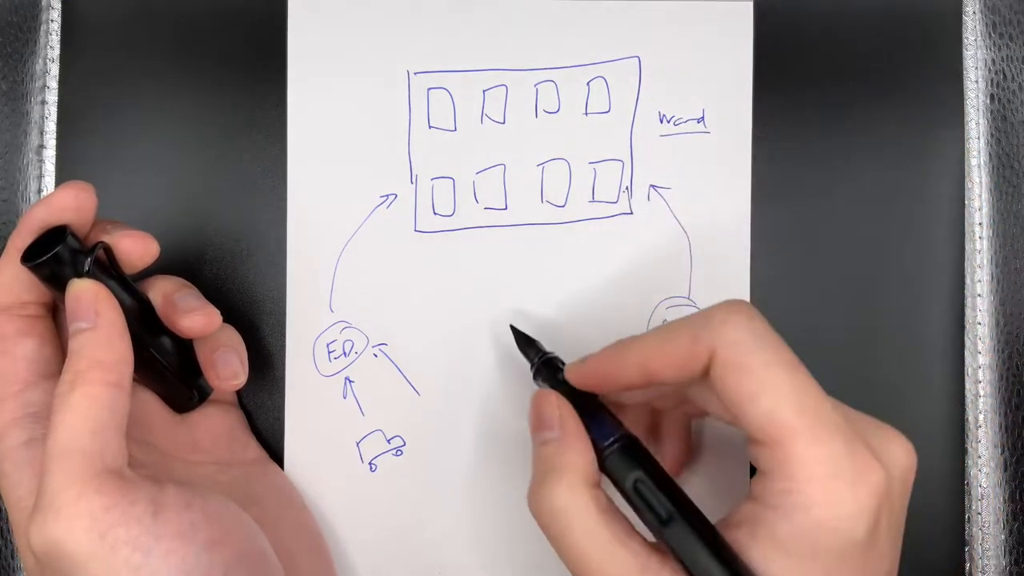
{"action": "type", "text": "PAC"}
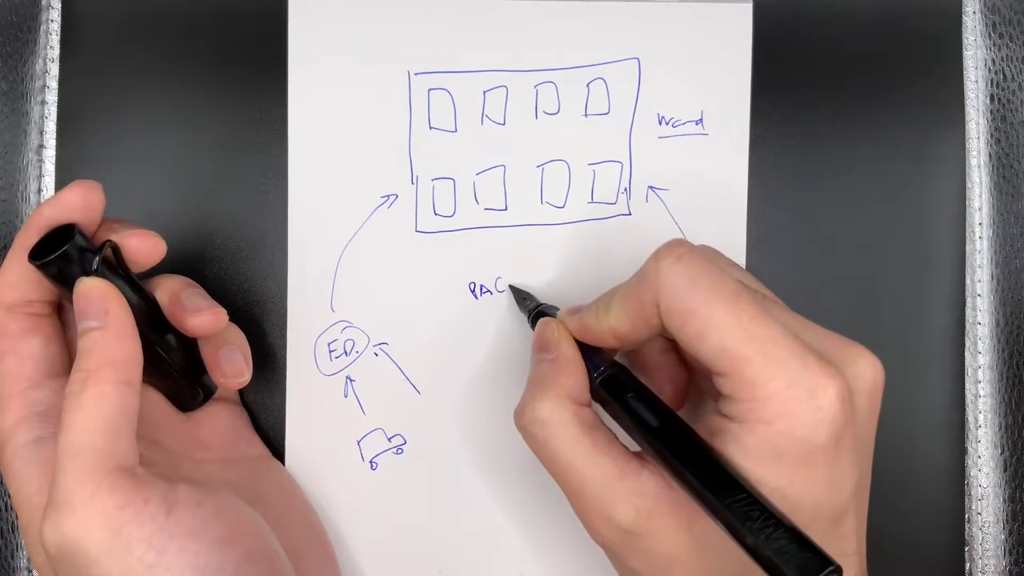